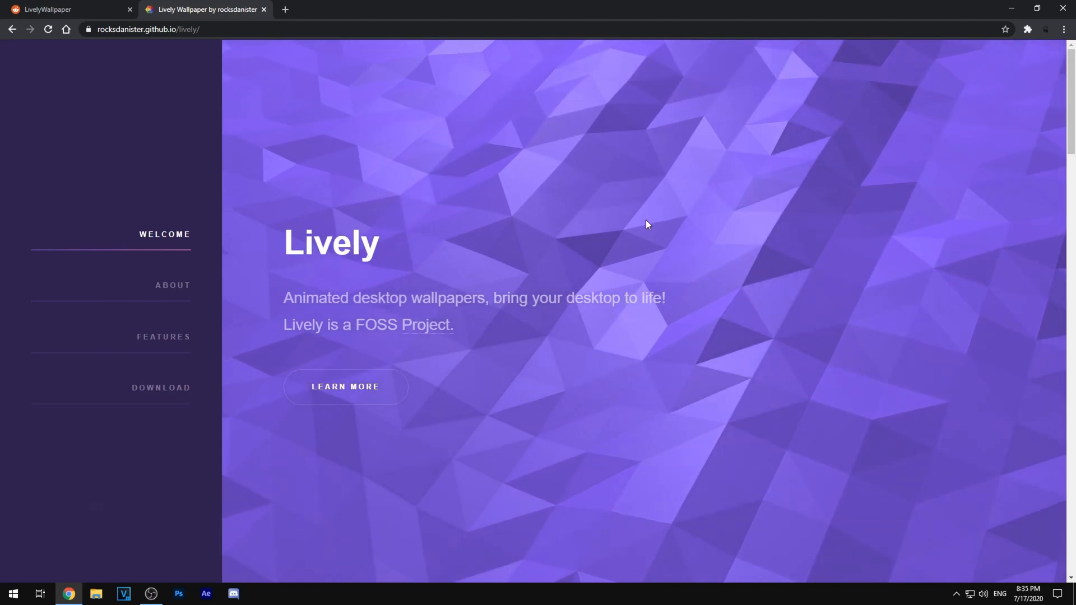
{"action": "mouse_move", "coordinate": [872, 351]}
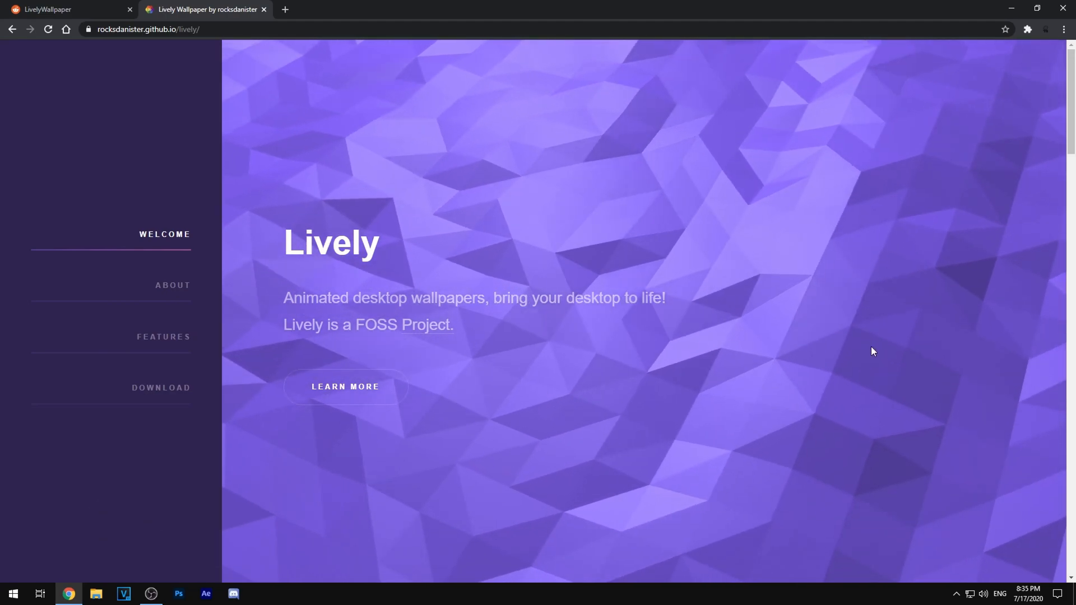
- Download the Lively Wallpaper installer (v0.9.6.0) from the Lively website's Download section
{"action": "left_click", "coordinate": [161, 388]}
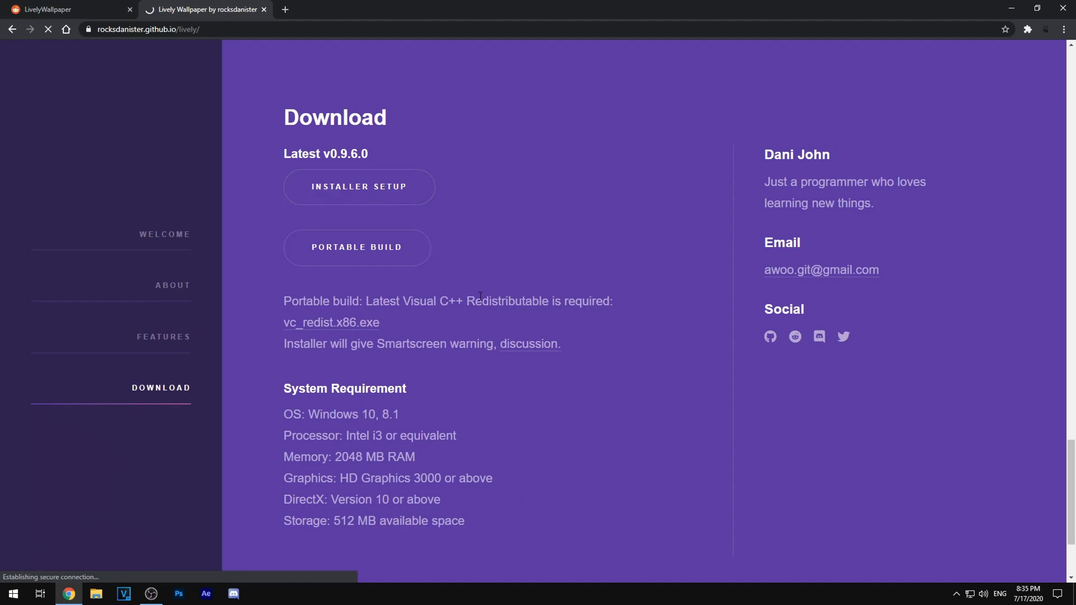
{"action": "left_click", "coordinate": [358, 186]}
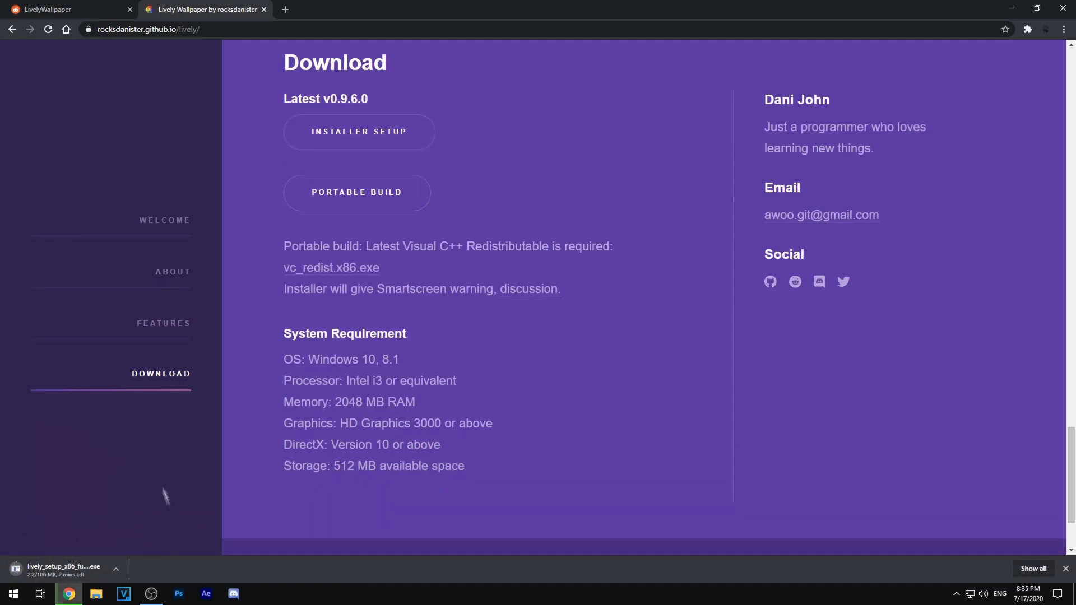
{"action": "mouse_move", "coordinate": [60, 544]}
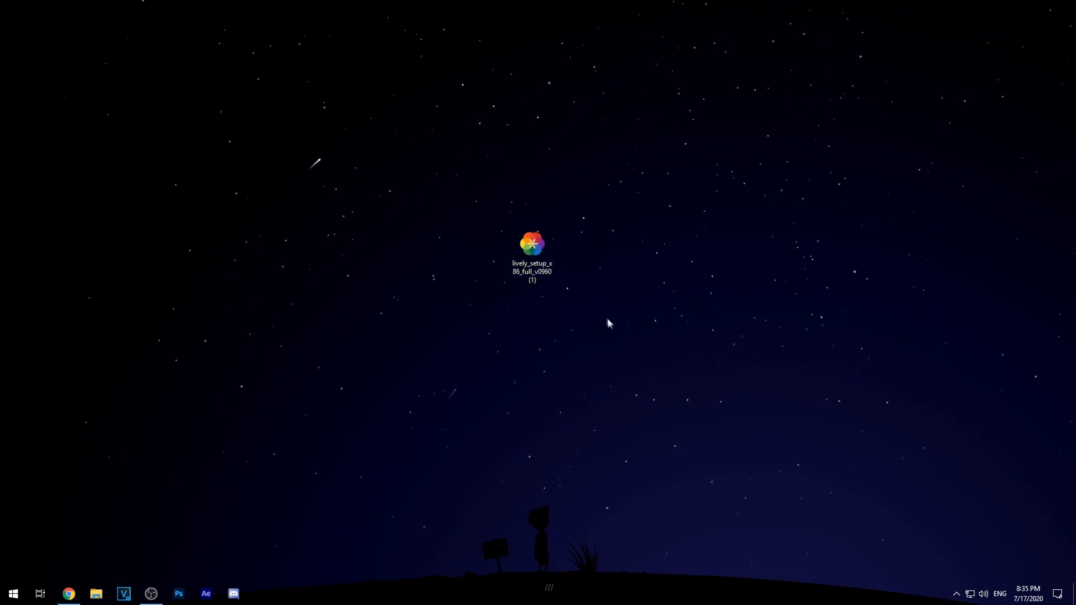
{"action": "left_click", "coordinate": [532, 247]}
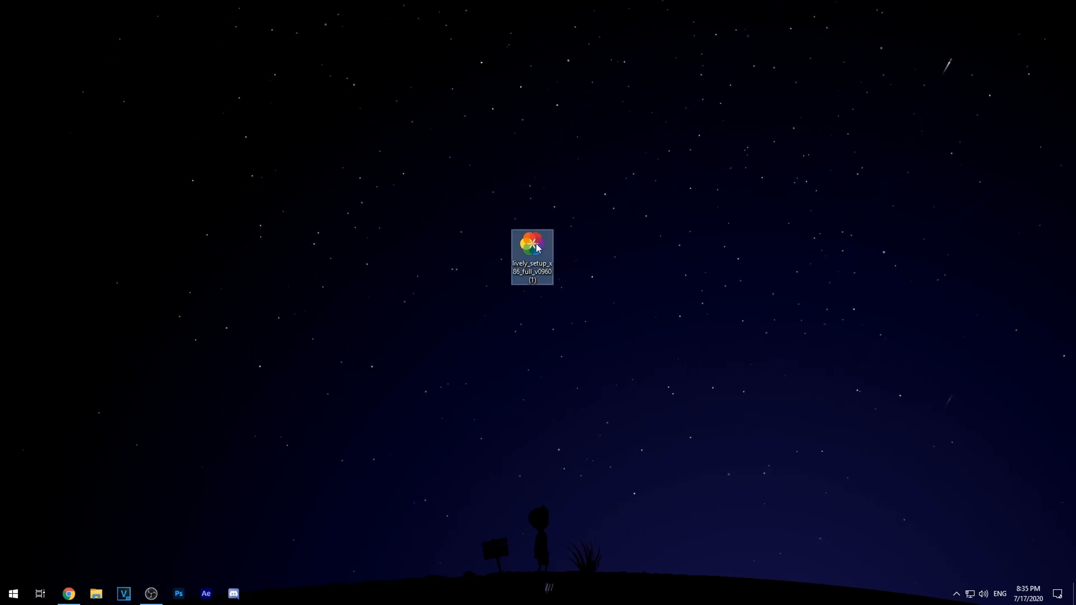
{"action": "double_click", "coordinate": [532, 247]}
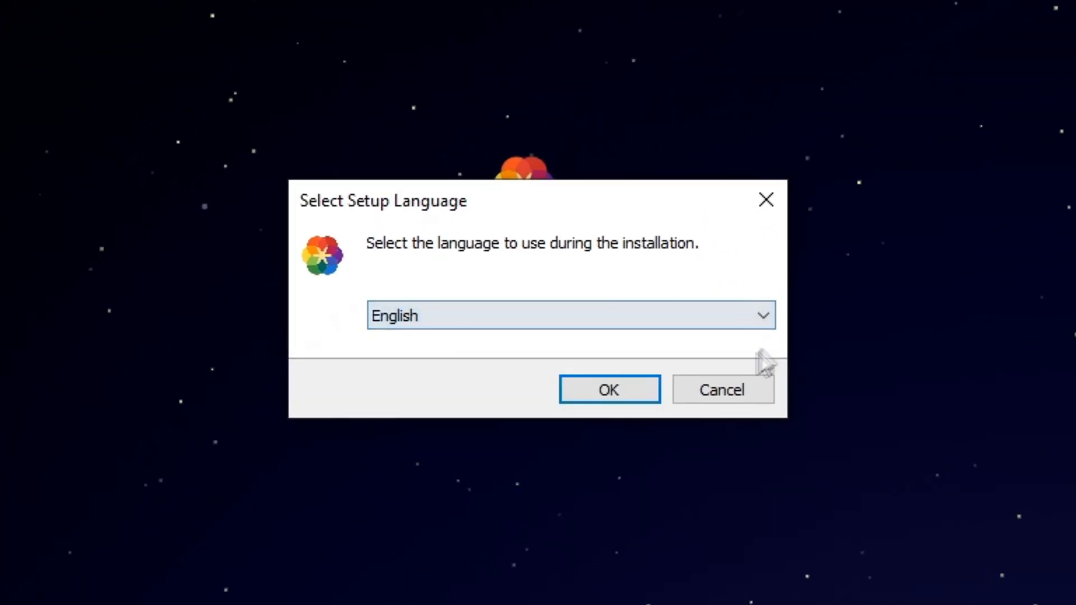
{"action": "mouse_move", "coordinate": [648, 296]}
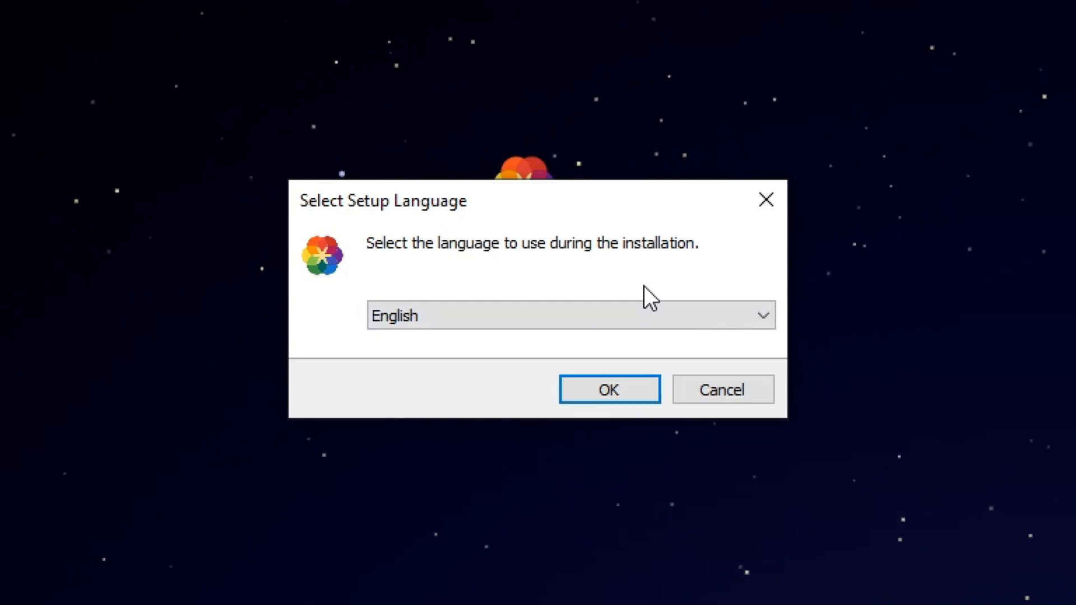
{"action": "mouse_move", "coordinate": [686, 271]}
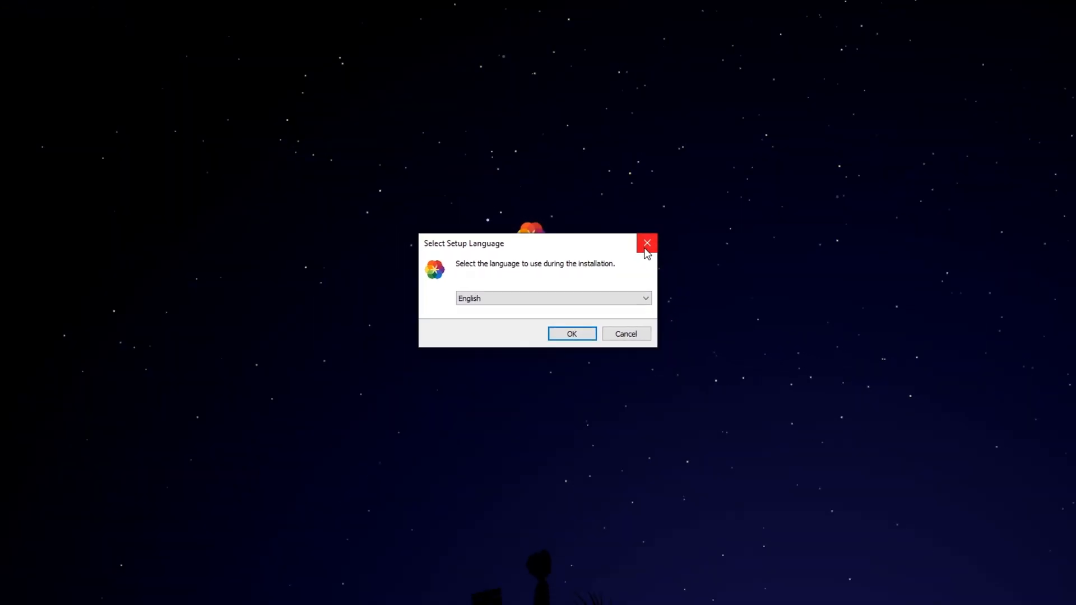
{"action": "left_click", "coordinate": [645, 243]}
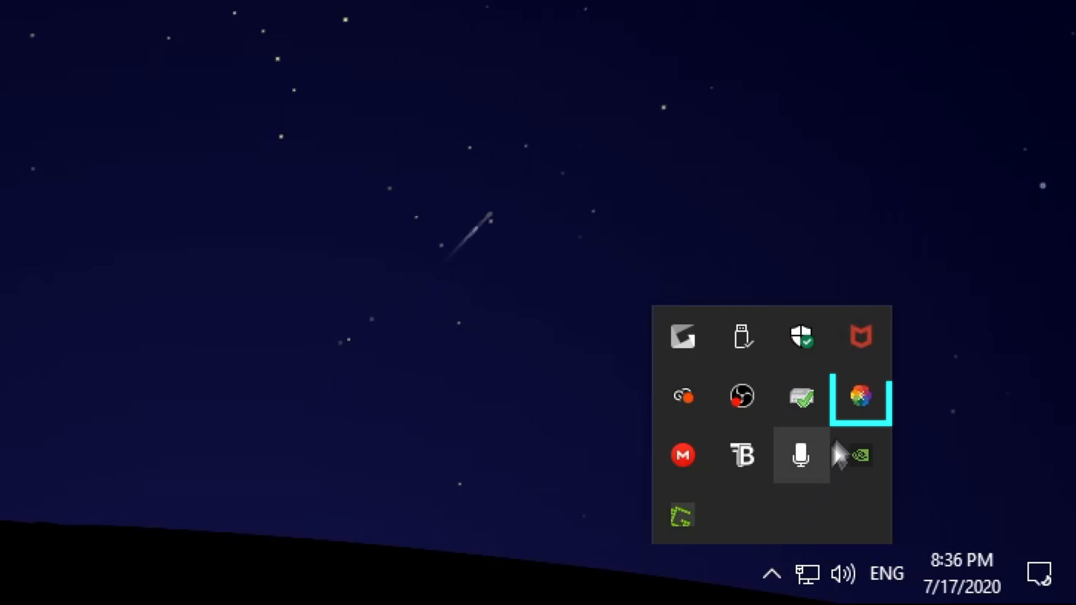
{"action": "mouse_move", "coordinate": [859, 397]}
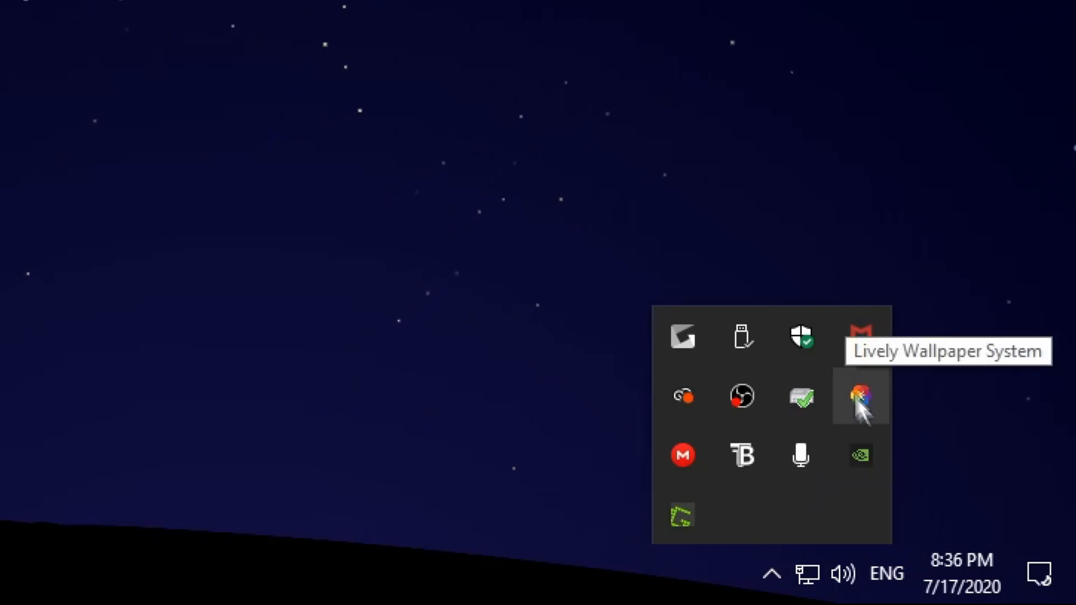
- Open the Lively Wallpaper window from its system tray icon menu
{"action": "right_click", "coordinate": [859, 396]}
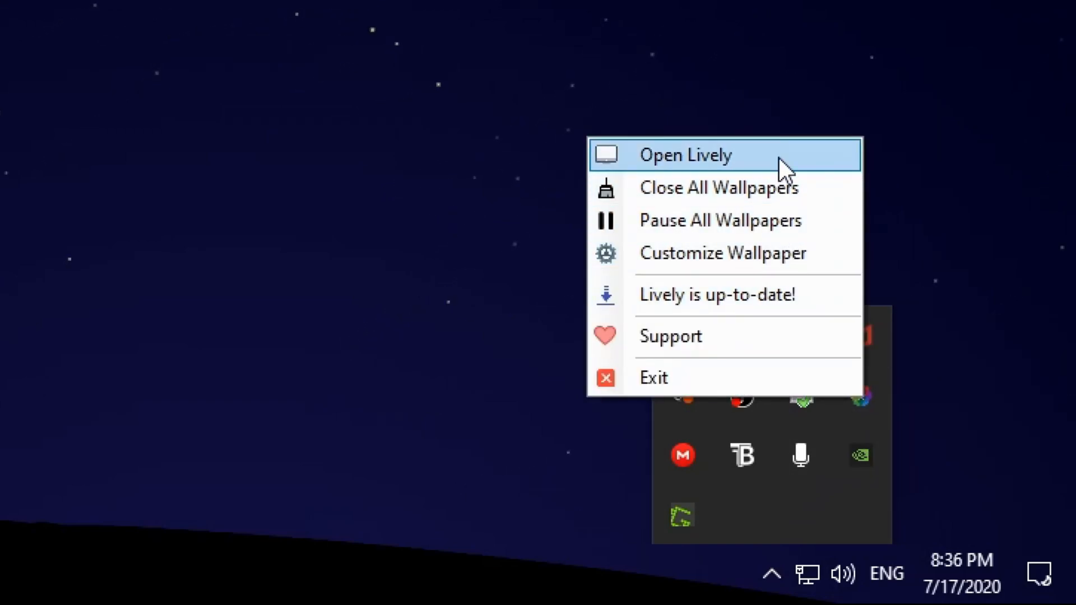
{"action": "left_click", "coordinate": [685, 155]}
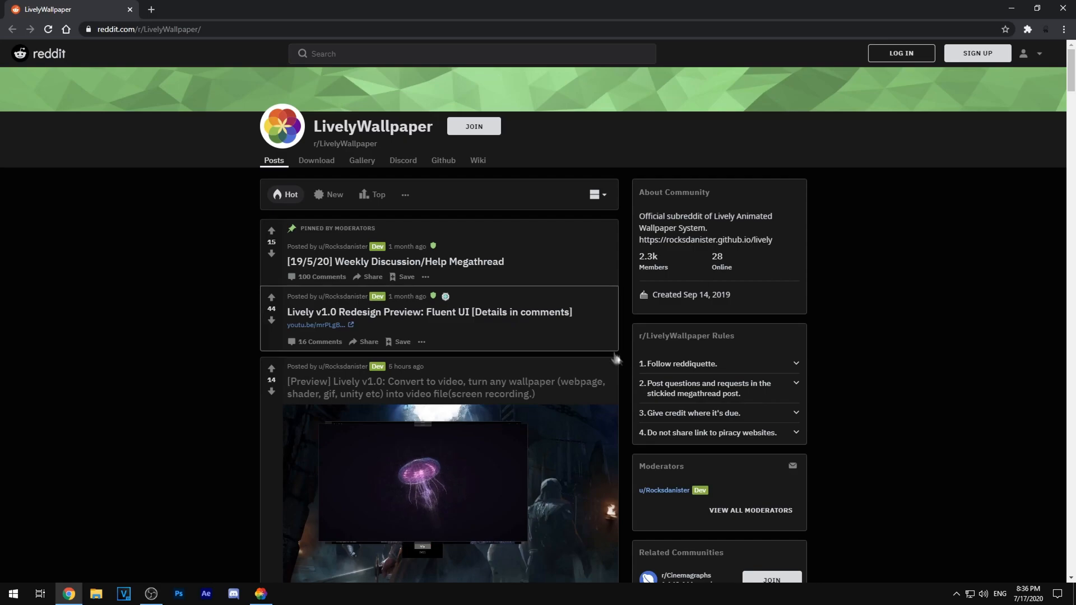
- Scroll r/LivelyWallpaper and open the Sunset Birds Wallpaper post on DeviantArt
{"action": "scroll", "scroll_direction": "down", "scroll_amount": 3}
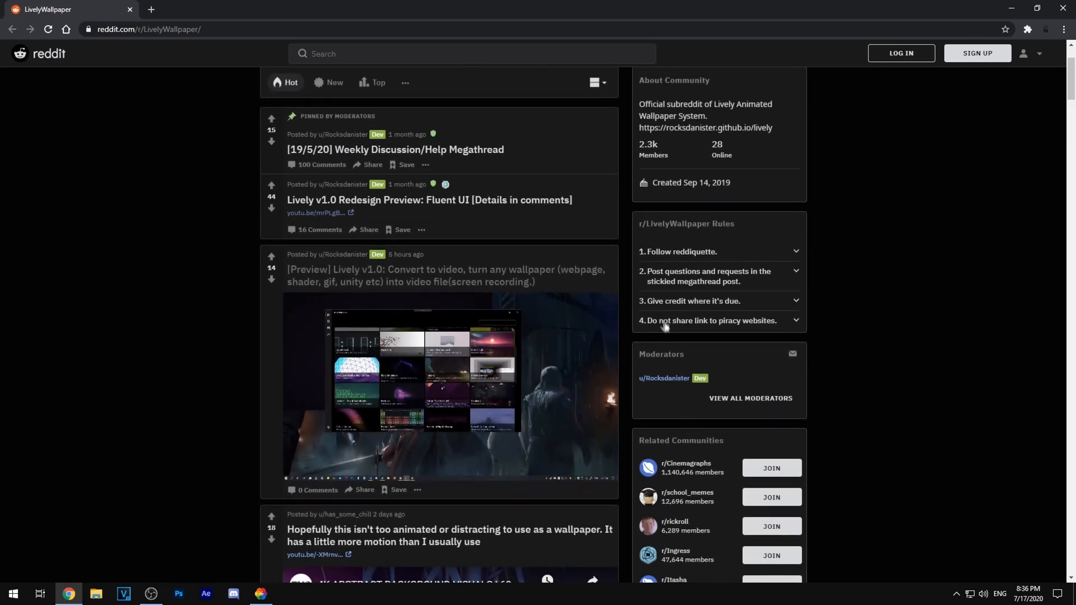
{"action": "scroll", "scroll_direction": "down", "scroll_amount": 3}
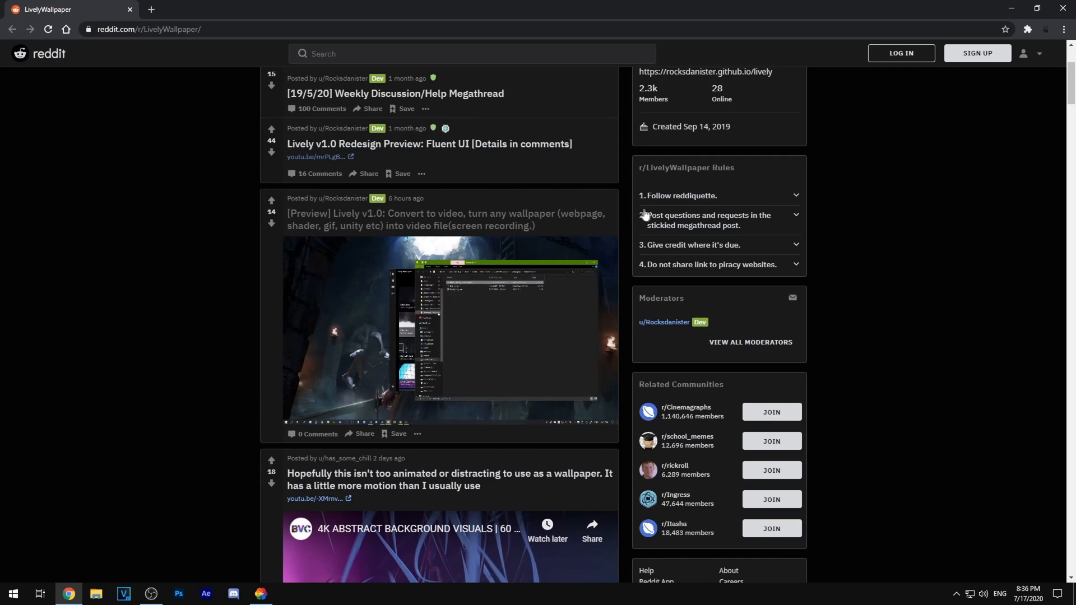
{"action": "scroll", "scroll_direction": "down", "scroll_amount": 3}
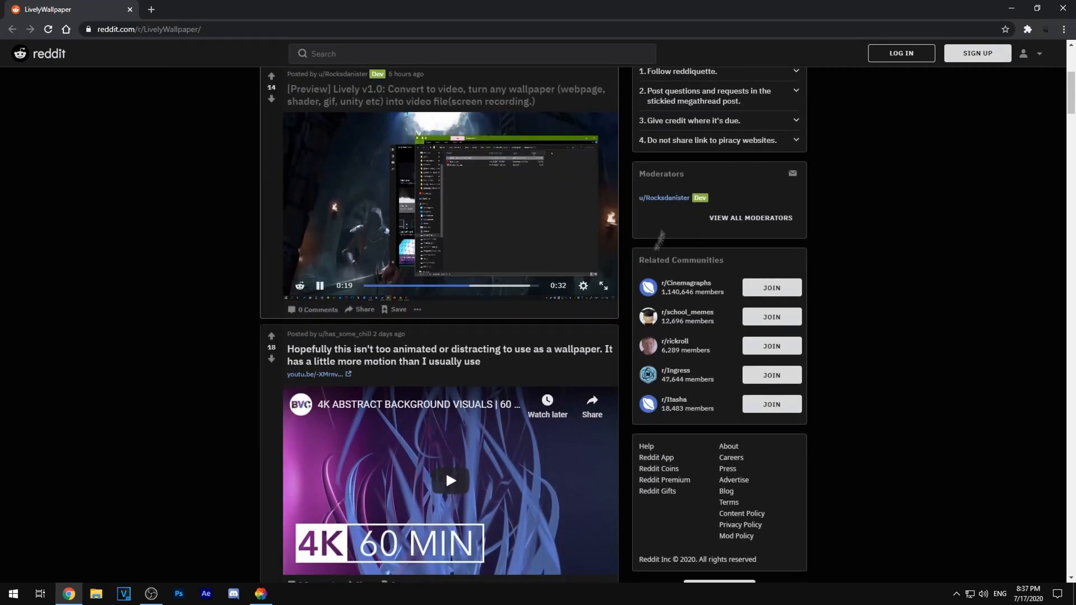
{"action": "scroll", "scroll_direction": "down", "scroll_amount": 3}
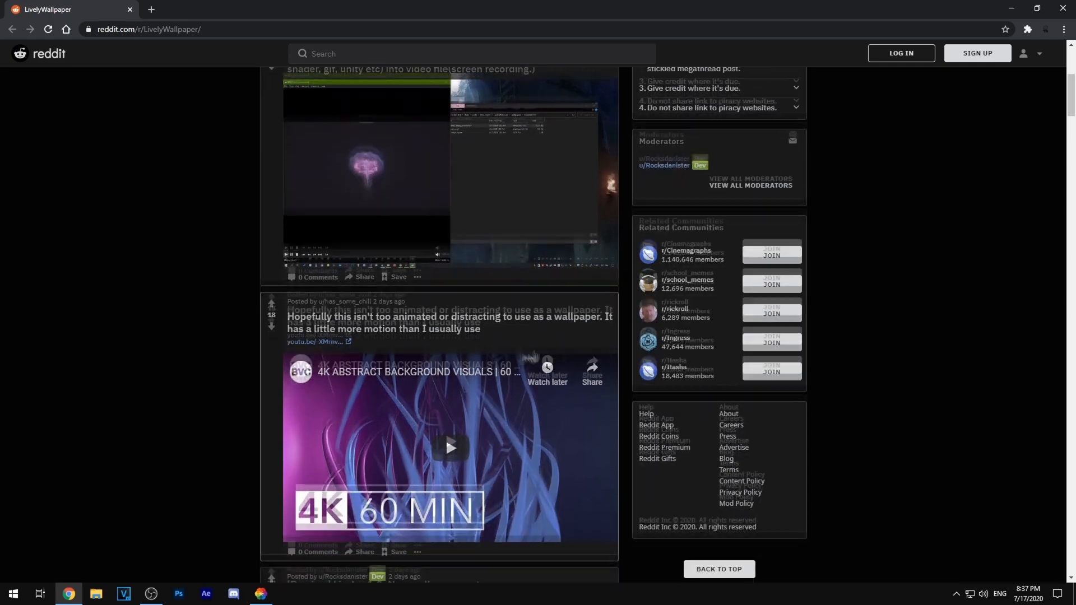
{"action": "scroll", "scroll_direction": "down", "scroll_amount": 3}
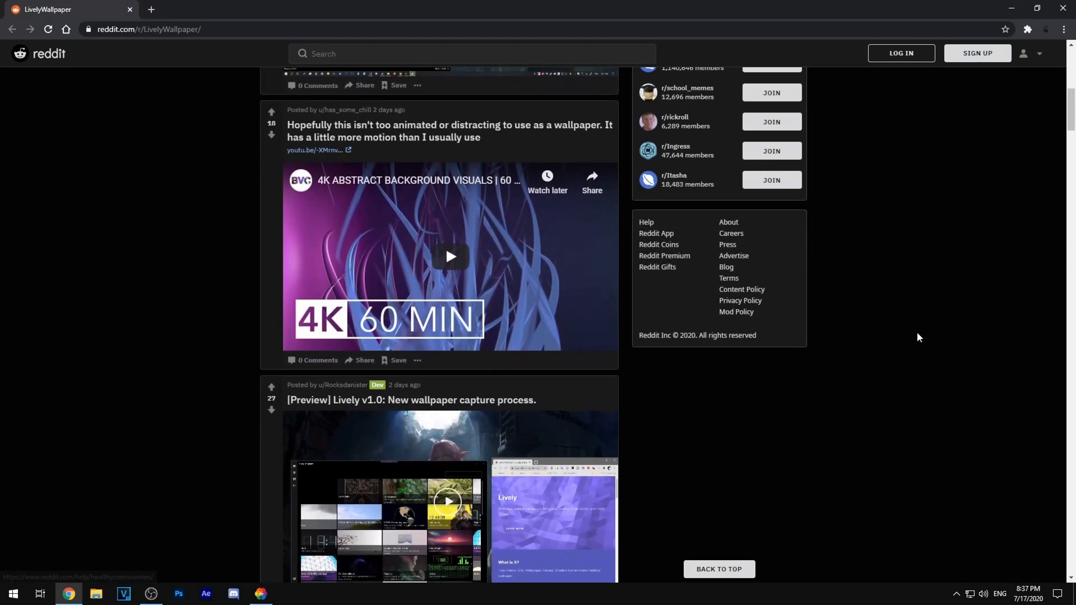
{"action": "scroll", "scroll_direction": "down", "scroll_amount": 3}
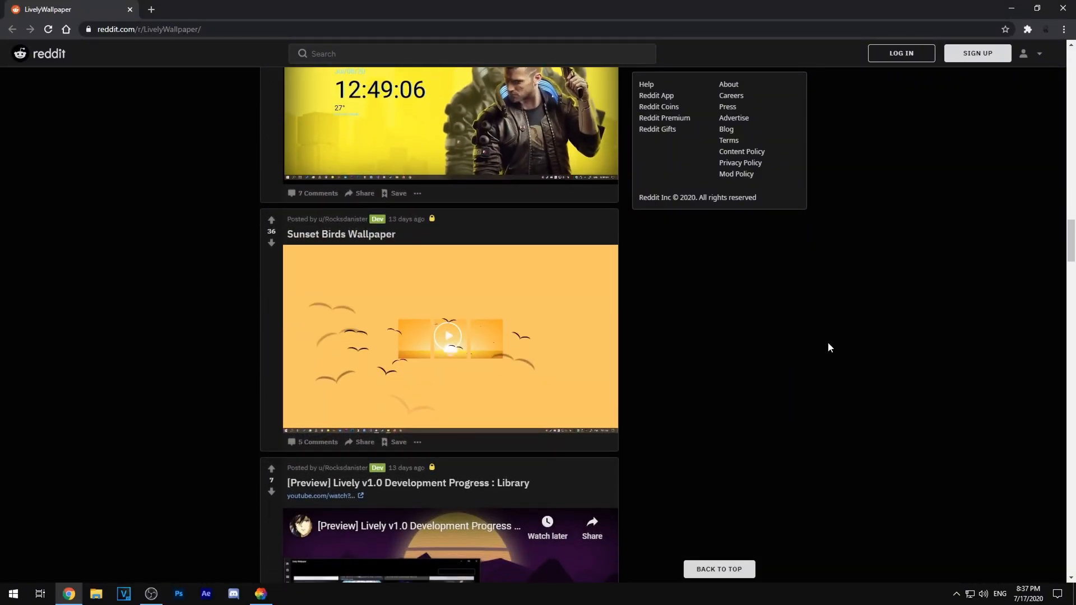
{"action": "scroll", "scroll_direction": "down", "scroll_amount": 3}
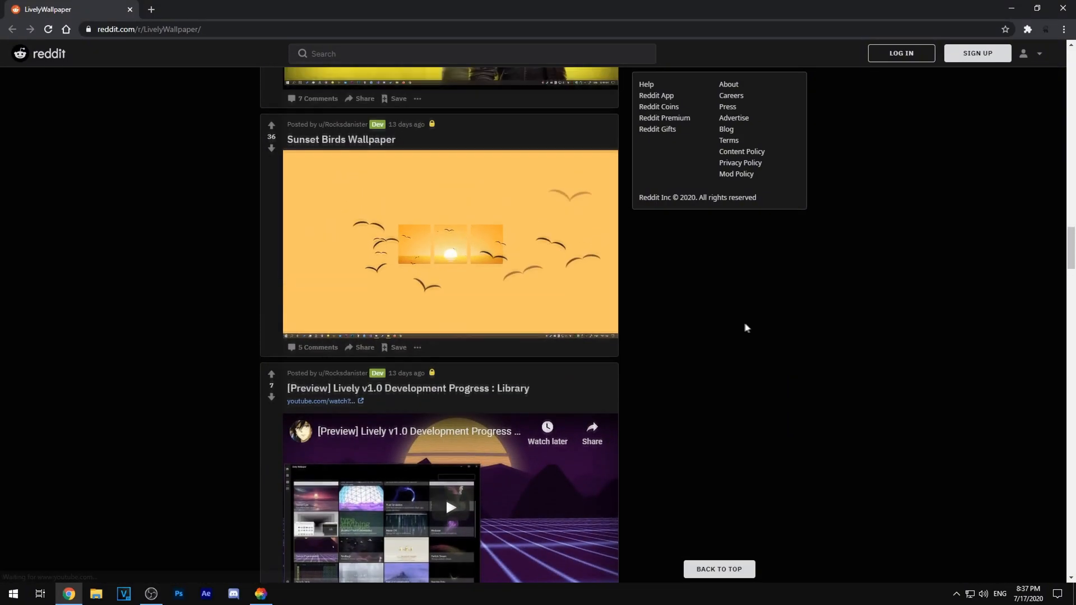
{"action": "left_click", "coordinate": [341, 139]}
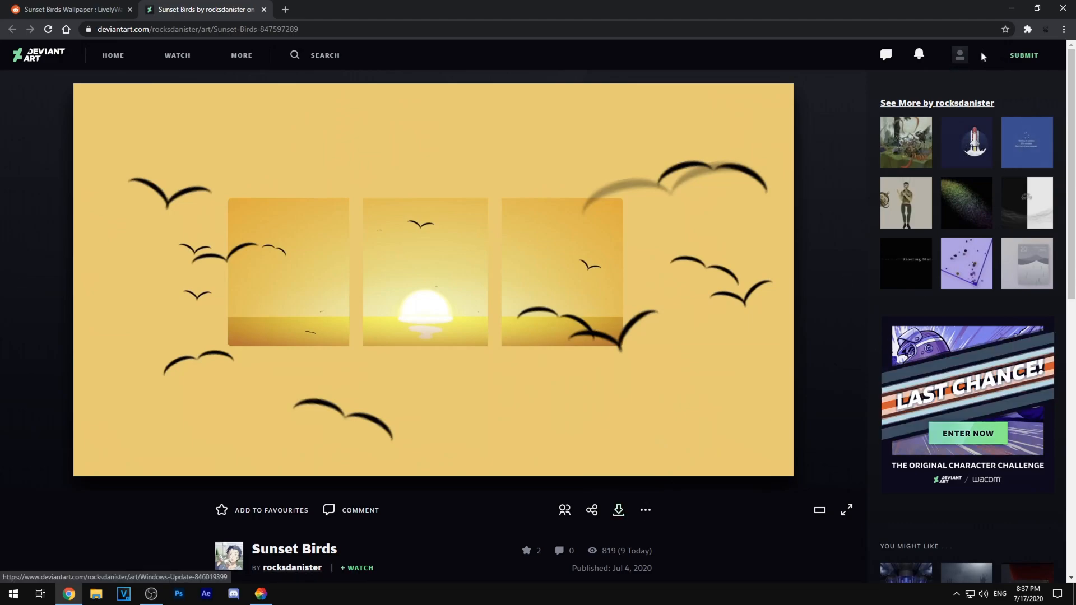
{"action": "mouse_move", "coordinate": [616, 510]}
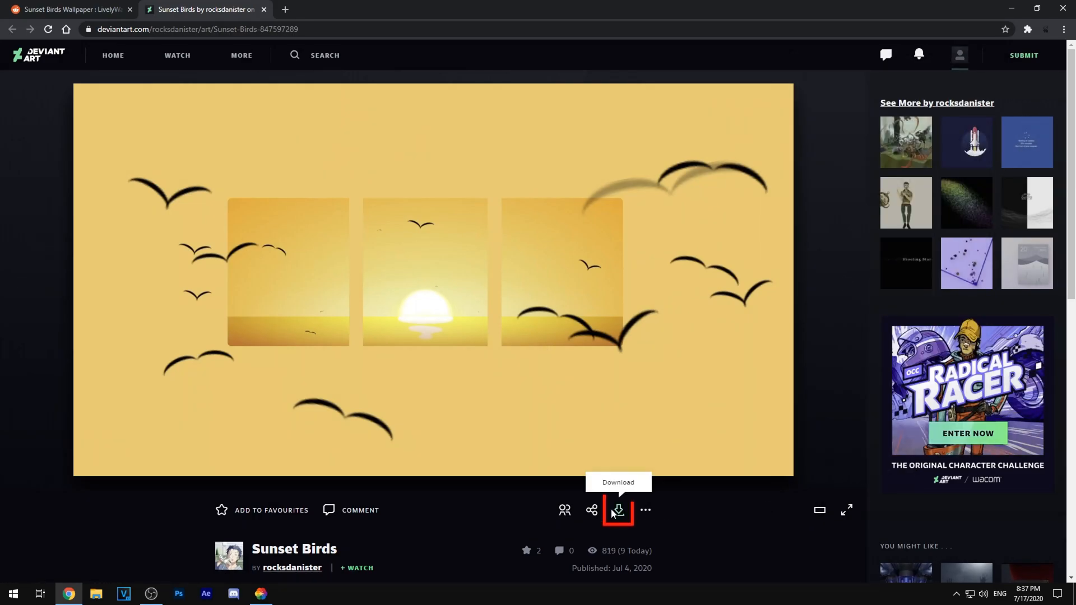
- Download the Sunset Birds wallpaper from its DeviantArt page into the Lively library
{"action": "left_click", "coordinate": [616, 510]}
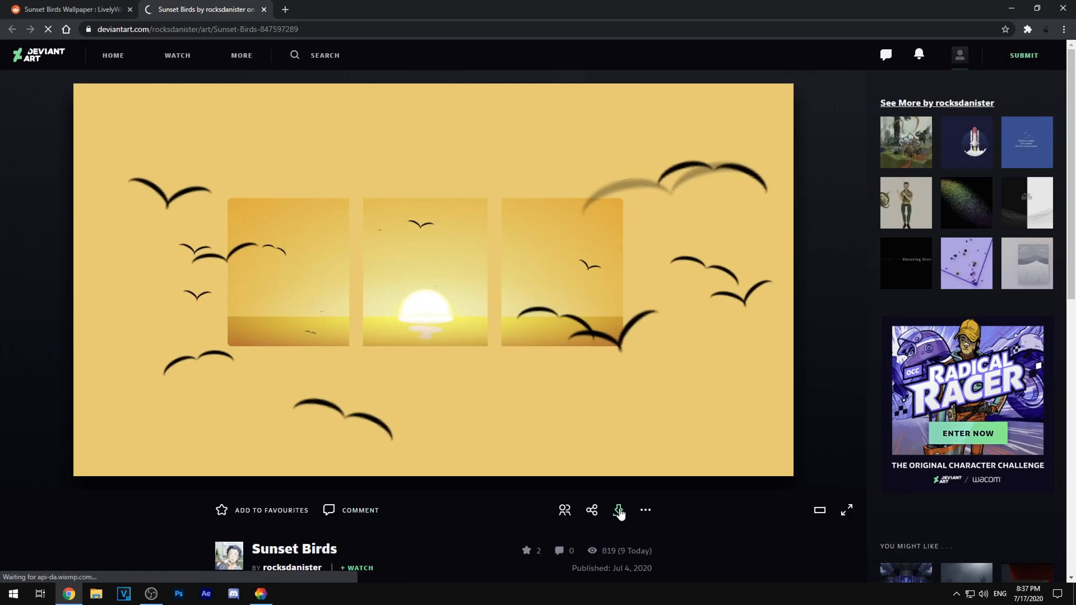
{"action": "left_click", "coordinate": [617, 509]}
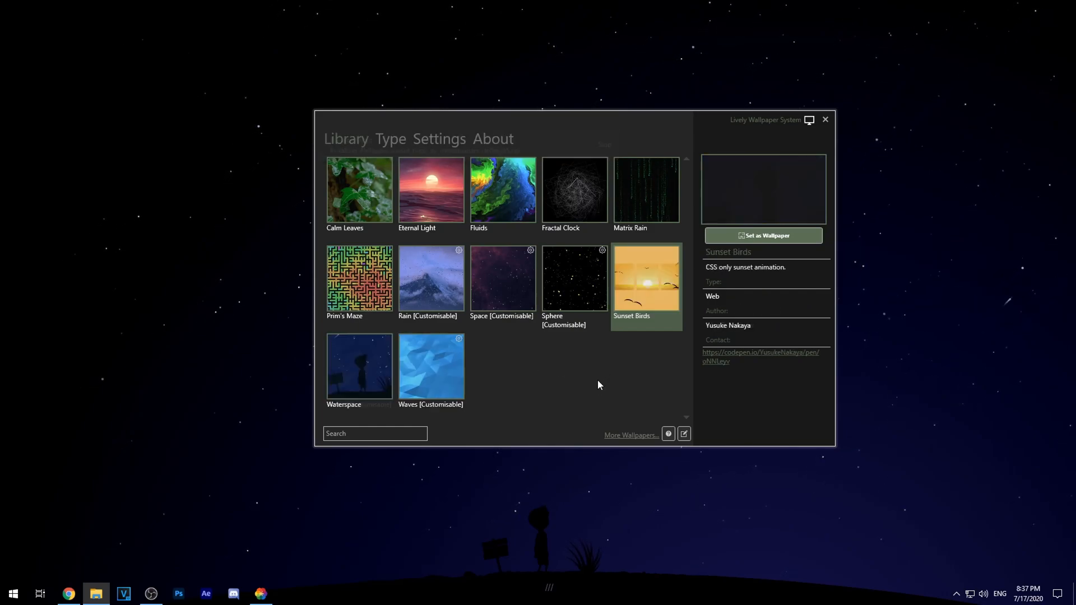
- Apply the Sunset Birds library wallpaper to \\.\DISPLAY2
{"action": "left_click", "coordinate": [762, 236]}
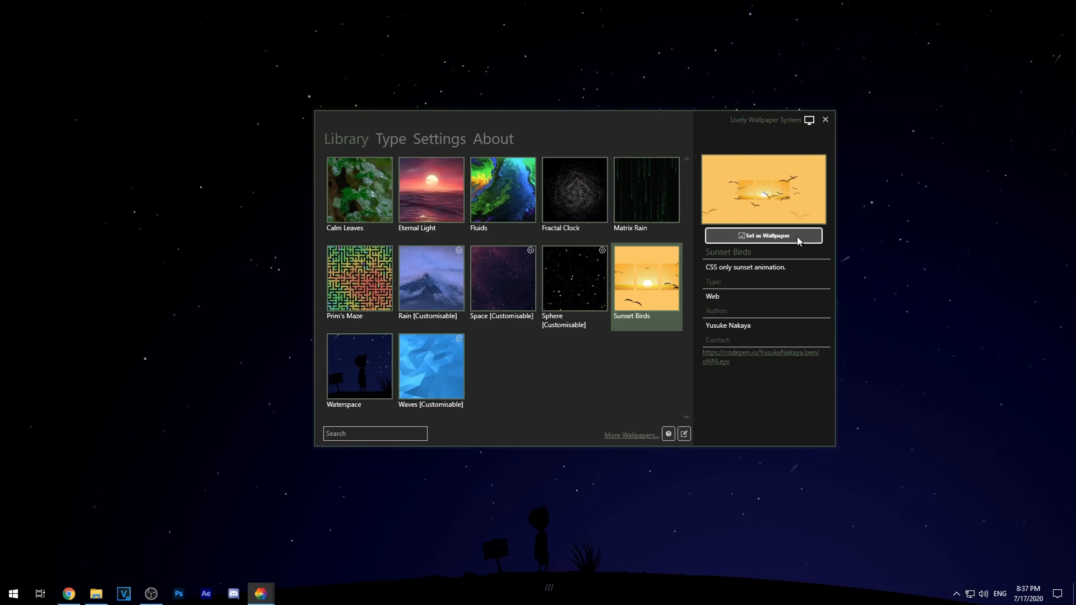
{"action": "left_click", "coordinate": [764, 235]}
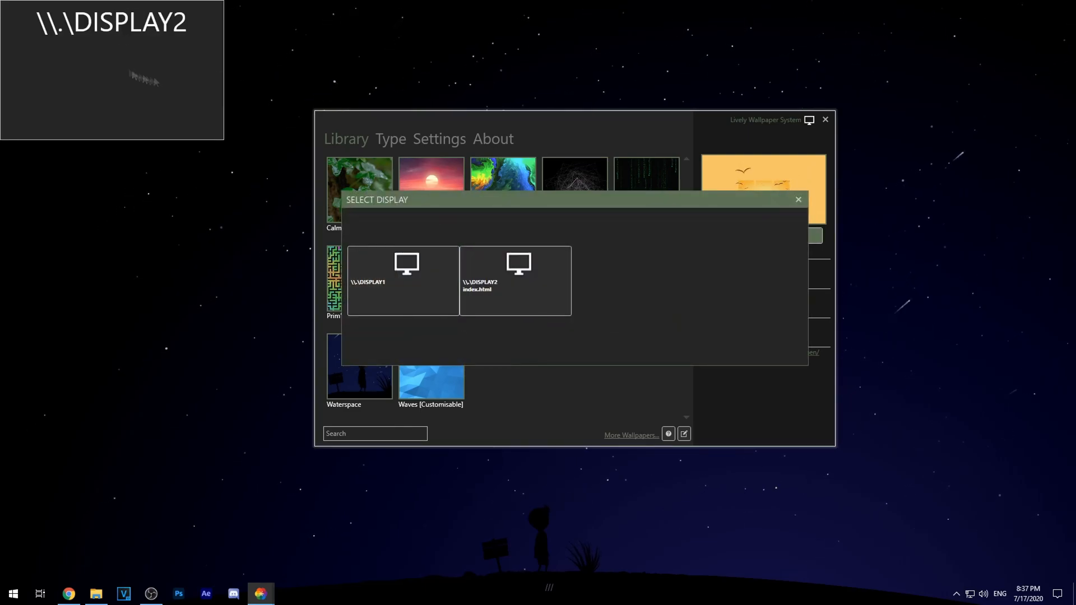
{"action": "left_click", "coordinate": [514, 280]}
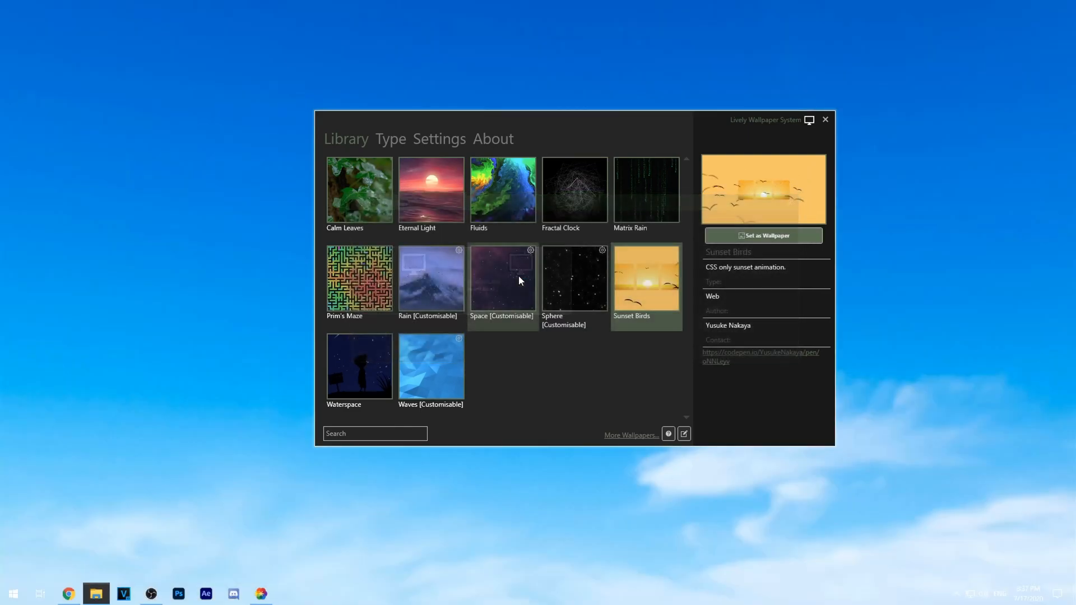